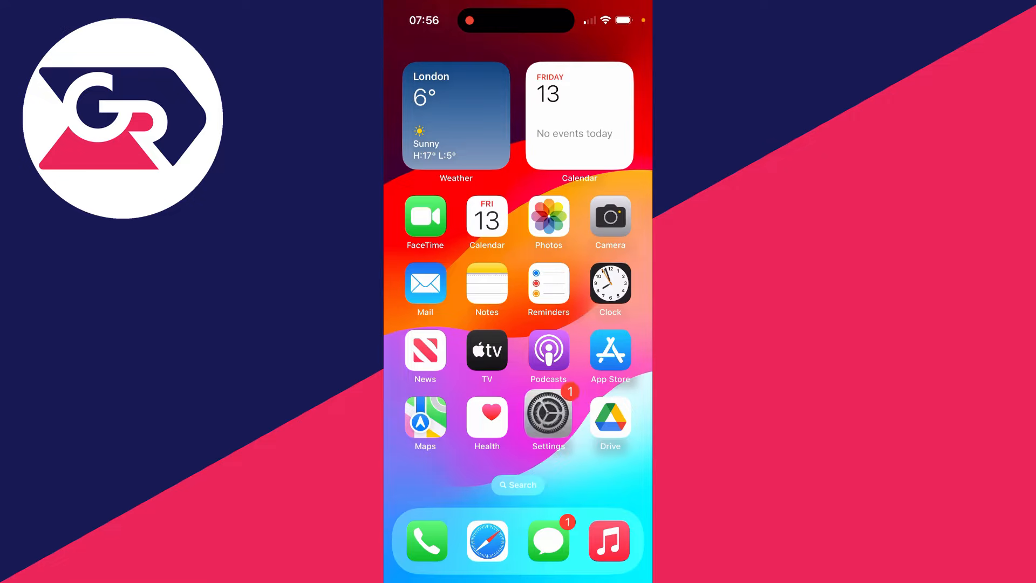
# Launch Settings from the home screen and scroll through its main list
pyautogui.click(547, 417)
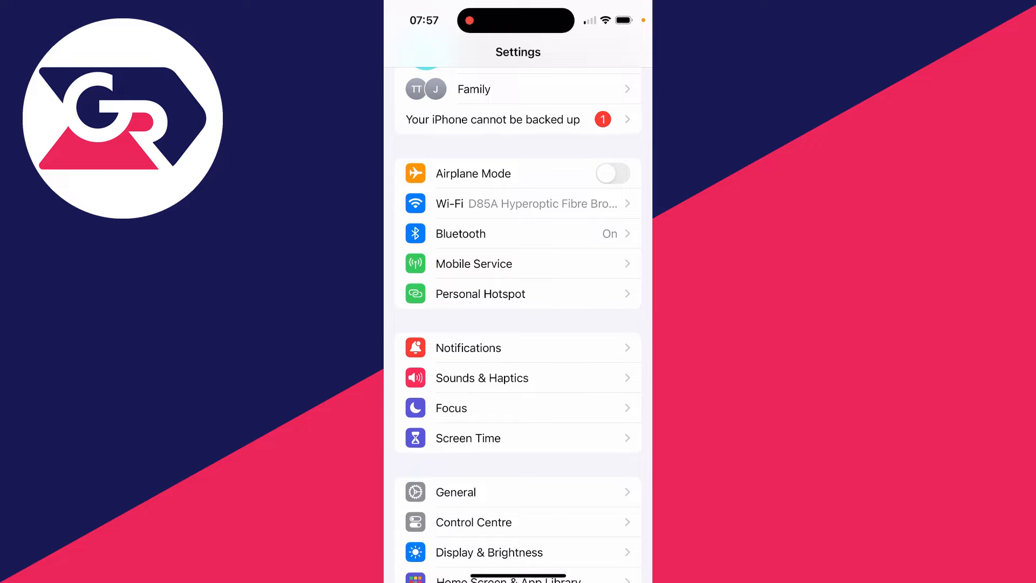
pyautogui.scroll(3)
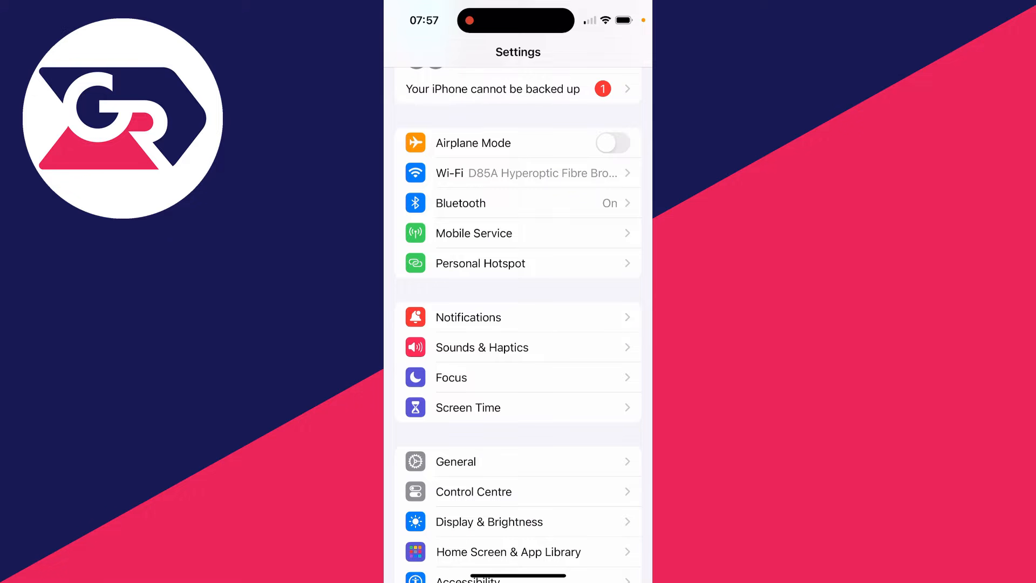
# Check VPN under General > VPN & Device Management (Not Connected), then return to General
pyautogui.click(455, 461)
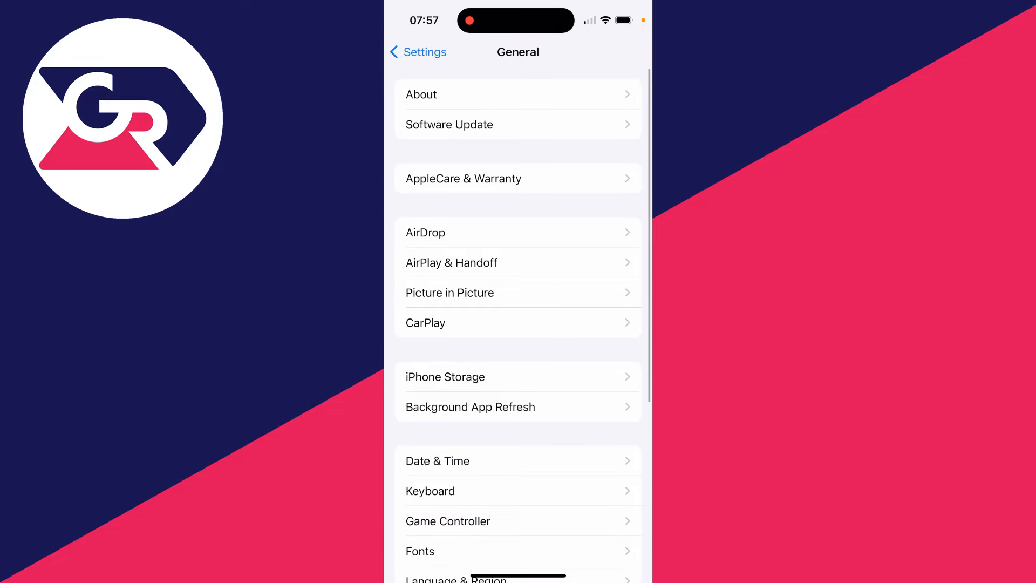
pyautogui.scroll(-3)
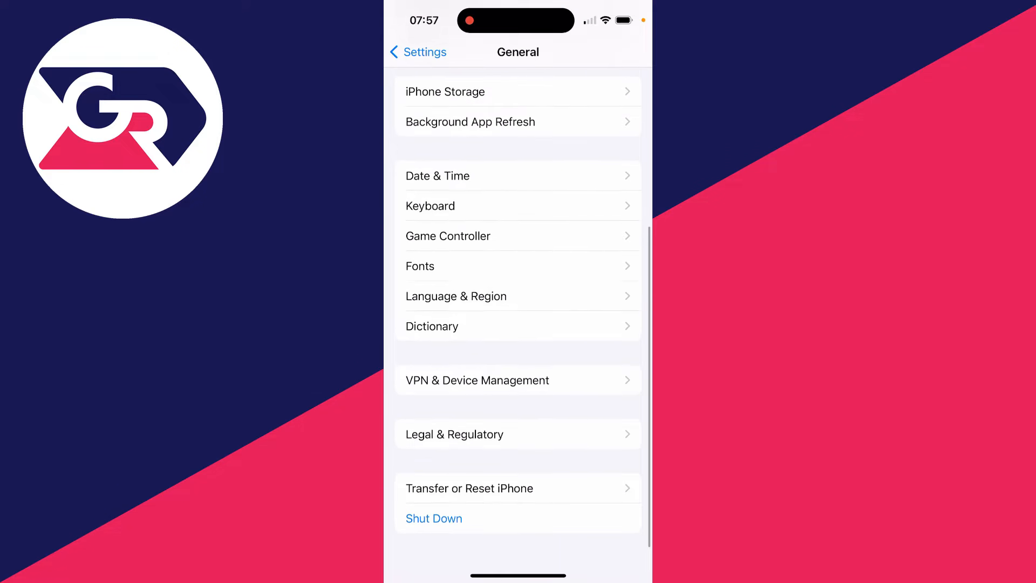
pyautogui.click(476, 380)
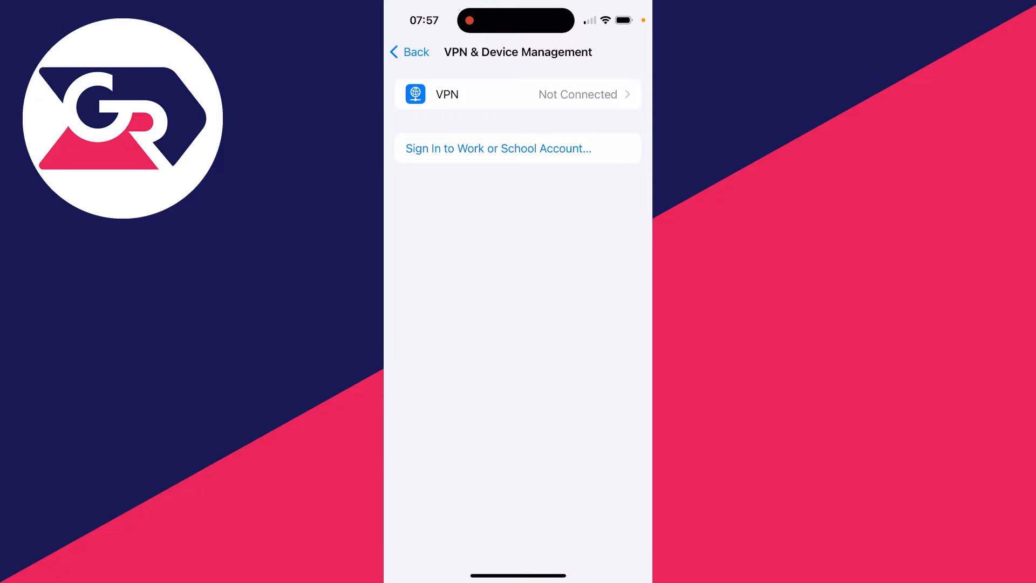
pyautogui.click(518, 94)
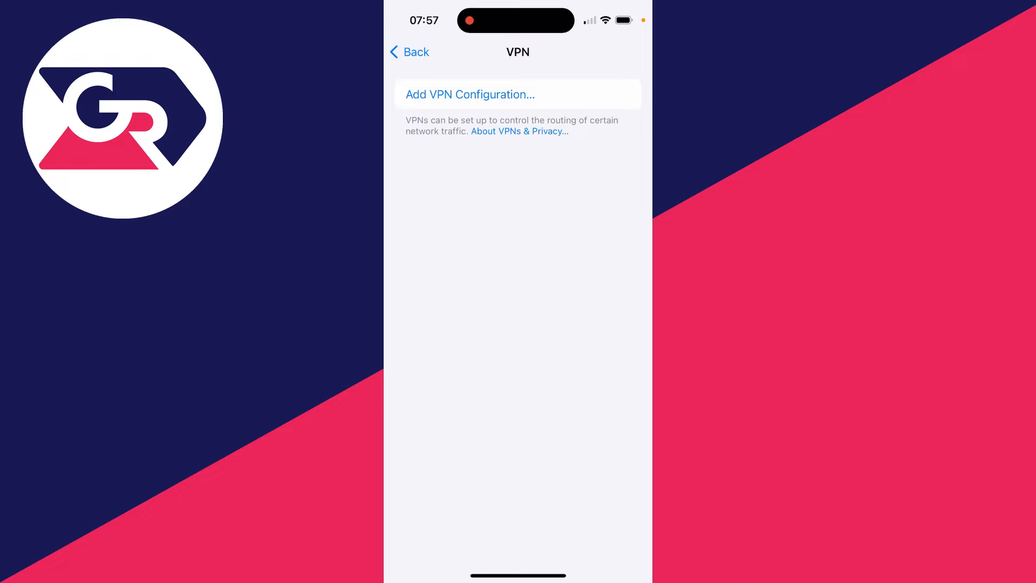
pyautogui.click(409, 52)
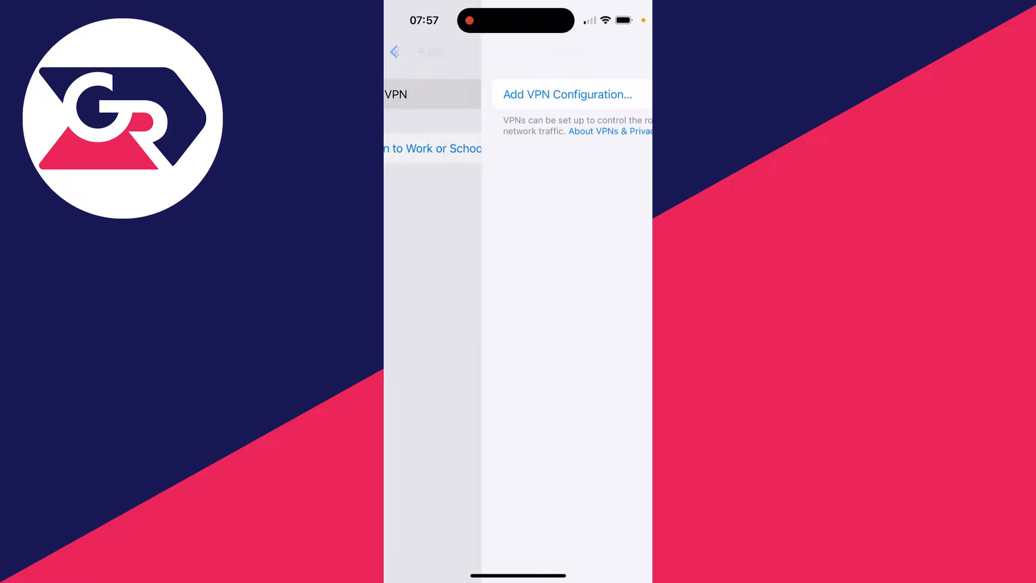
pyautogui.click(417, 51)
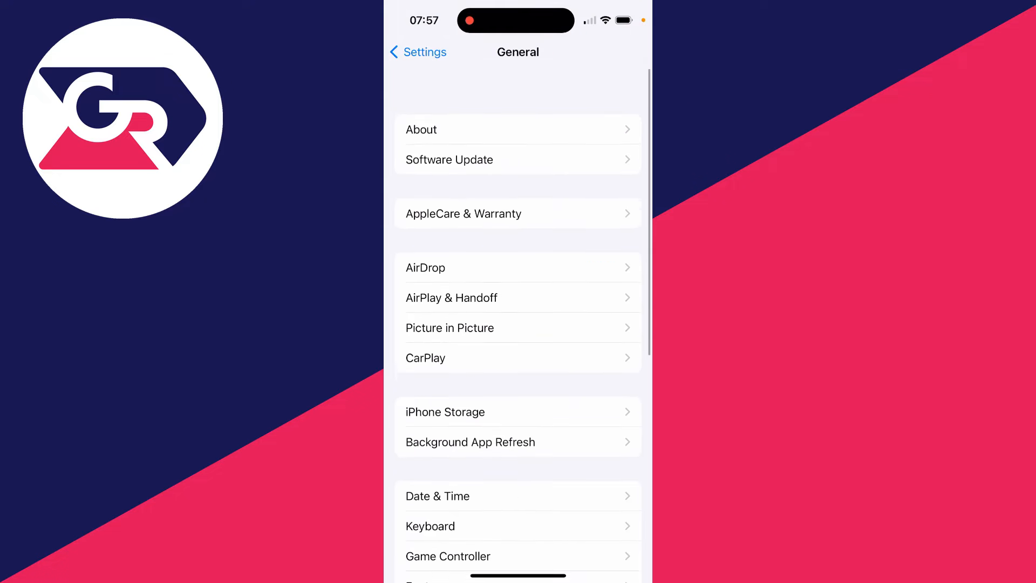
# Open Privacy & Security > Location Services and scroll down to System Services
pyautogui.click(417, 52)
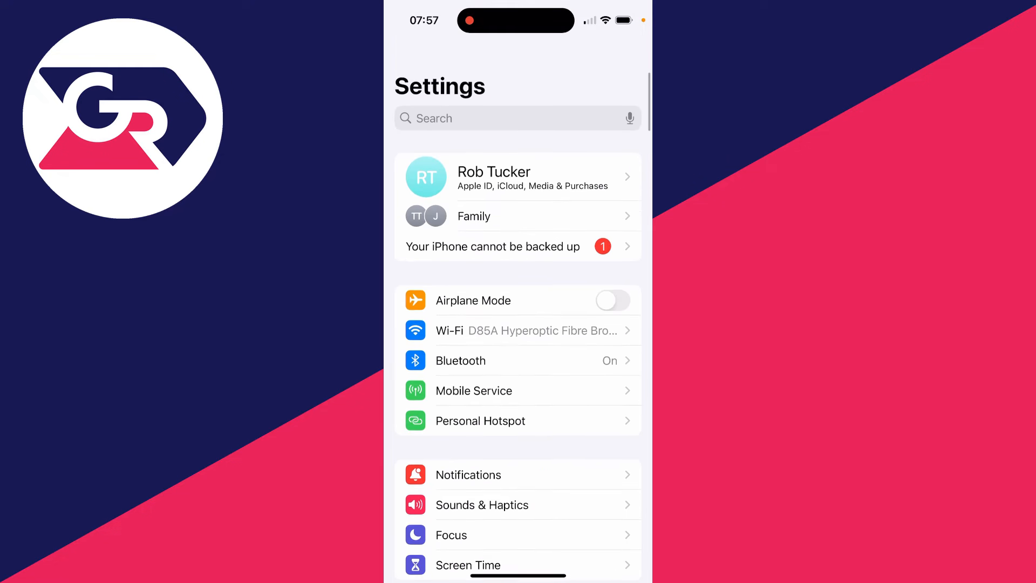
pyautogui.scroll(-3)
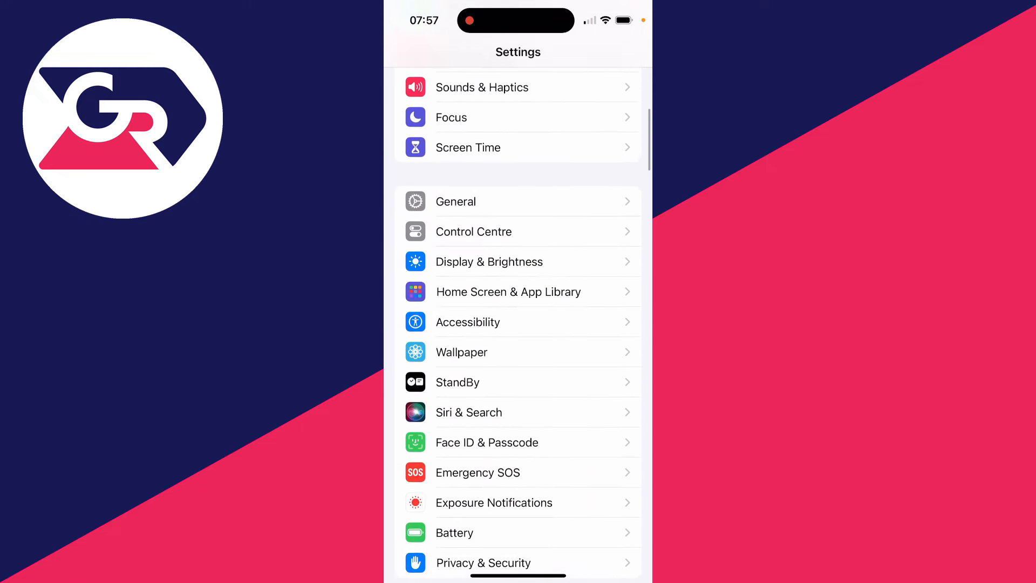
pyautogui.click(484, 563)
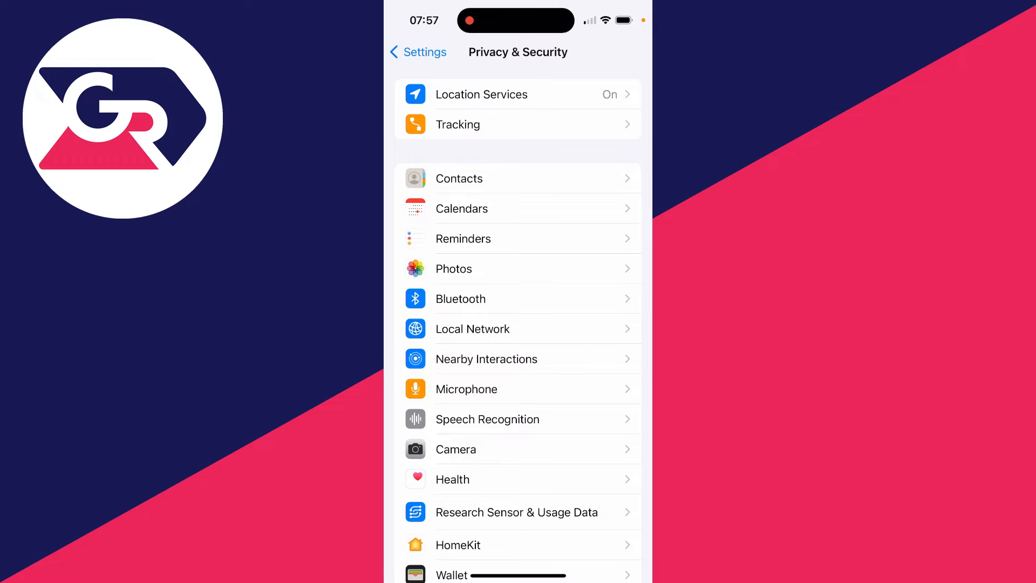
pyautogui.click(481, 94)
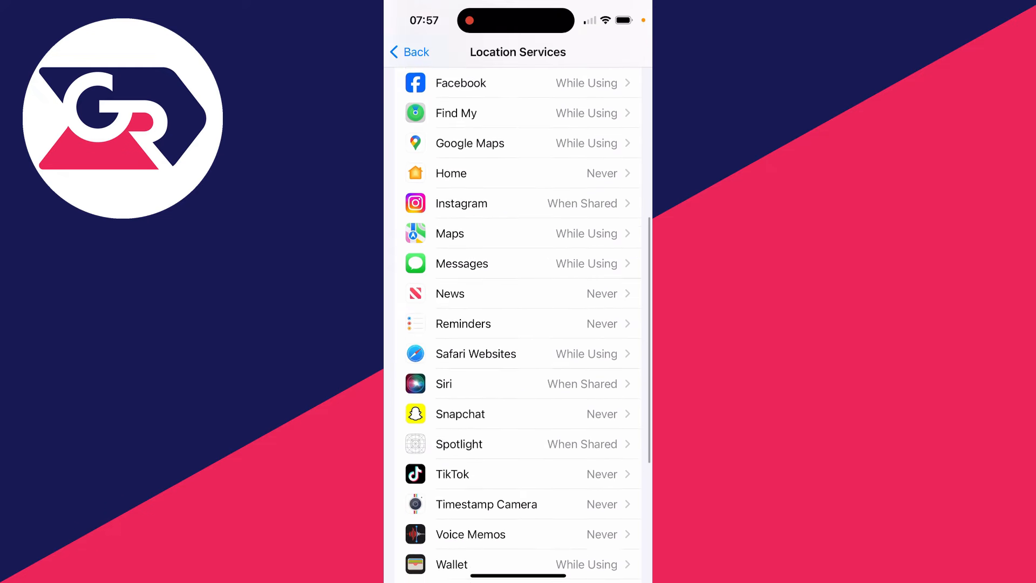
pyautogui.scroll(-3)
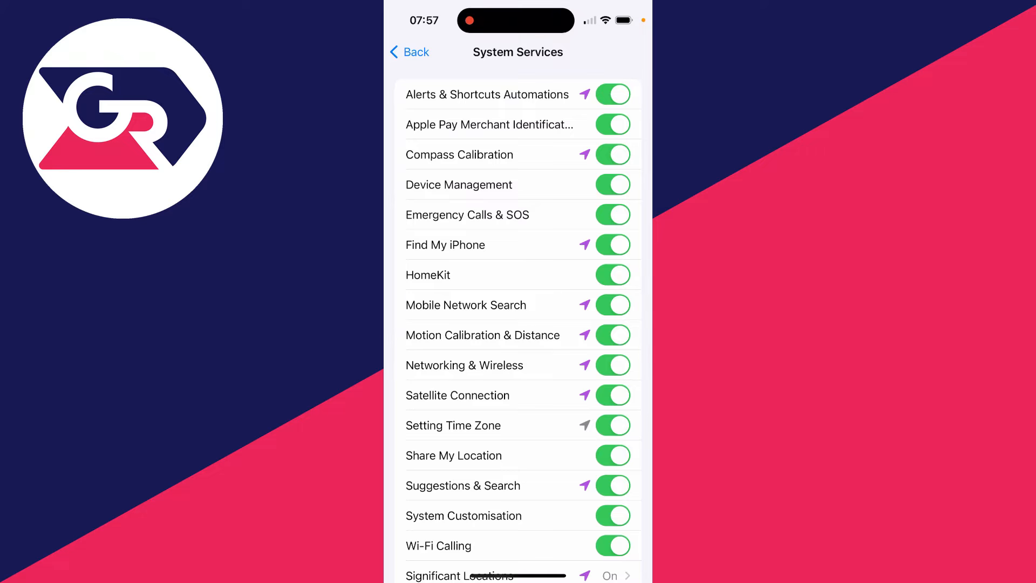
pyautogui.scroll(-3)
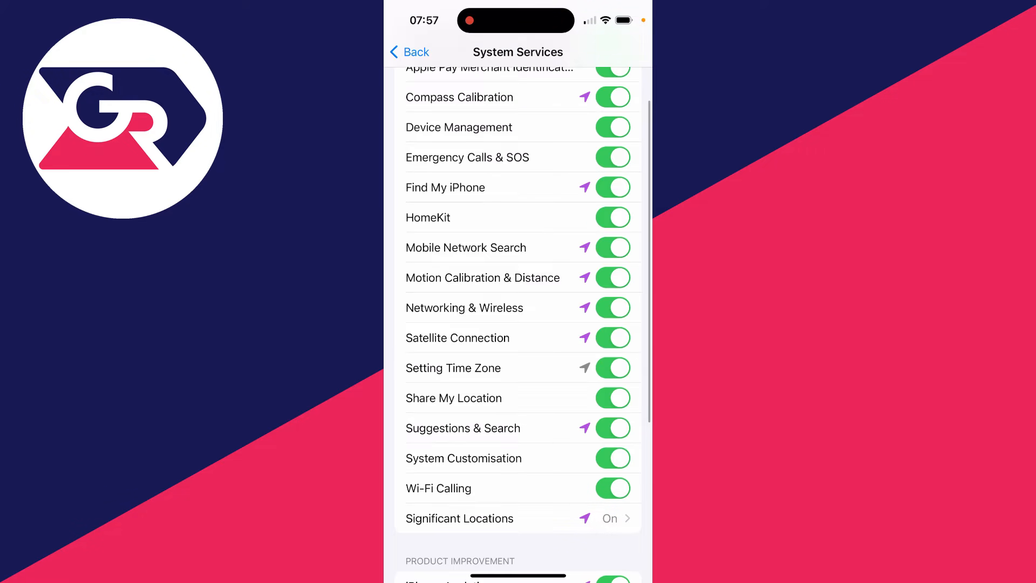
# Switch off the Networking & Wireless location toggle in System Services
pyautogui.click(612, 307)
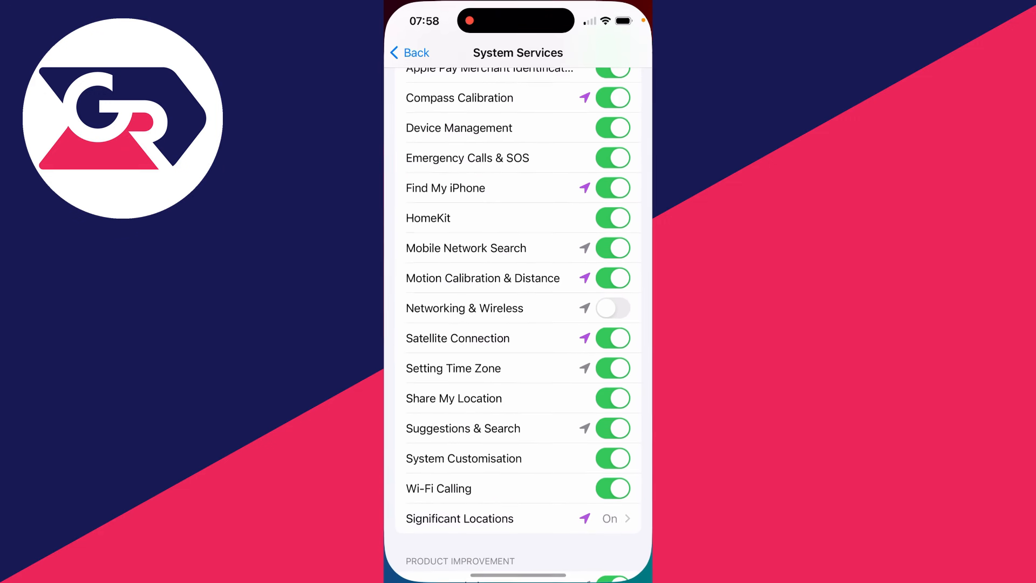
# Show the Transfer or Reset iPhone reset options, including Reset Network Settings, then cancel
pyautogui.click(410, 53)
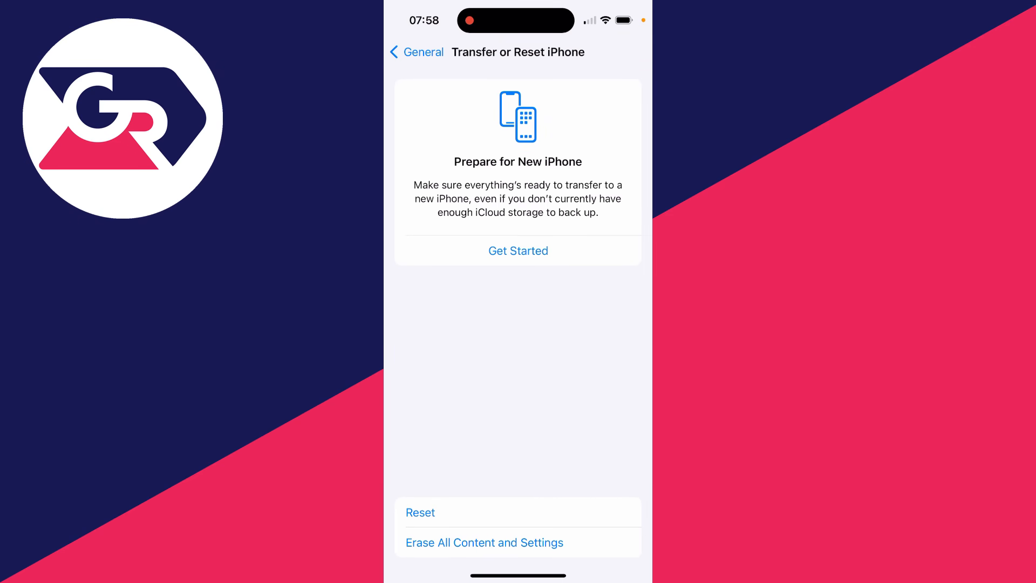
pyautogui.click(420, 512)
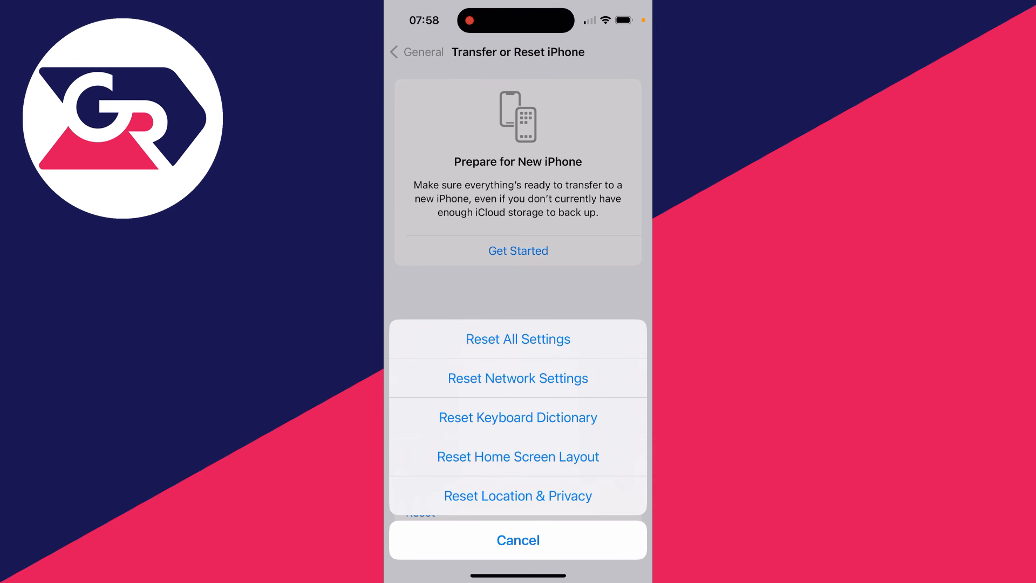
pyautogui.click(518, 540)
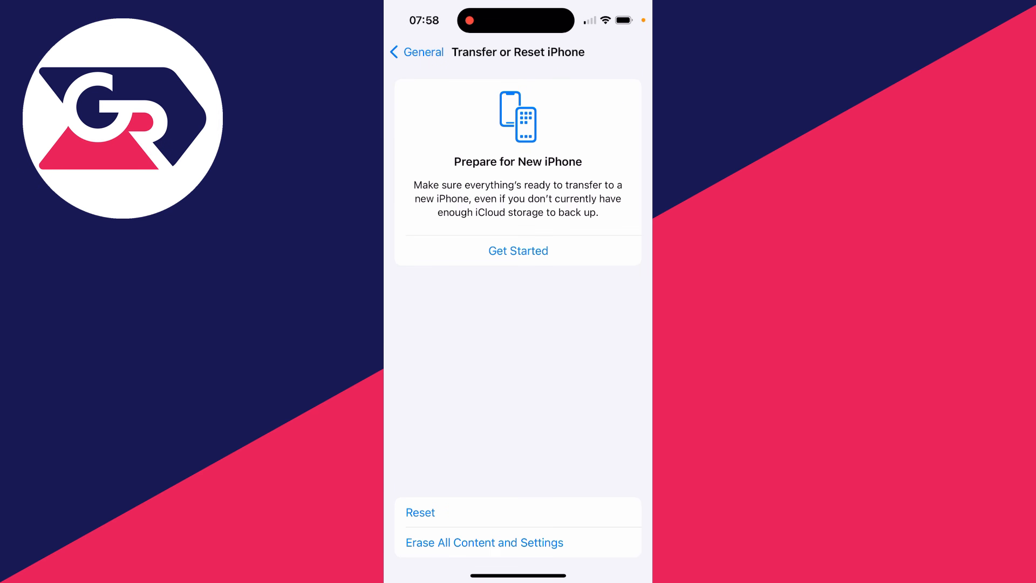